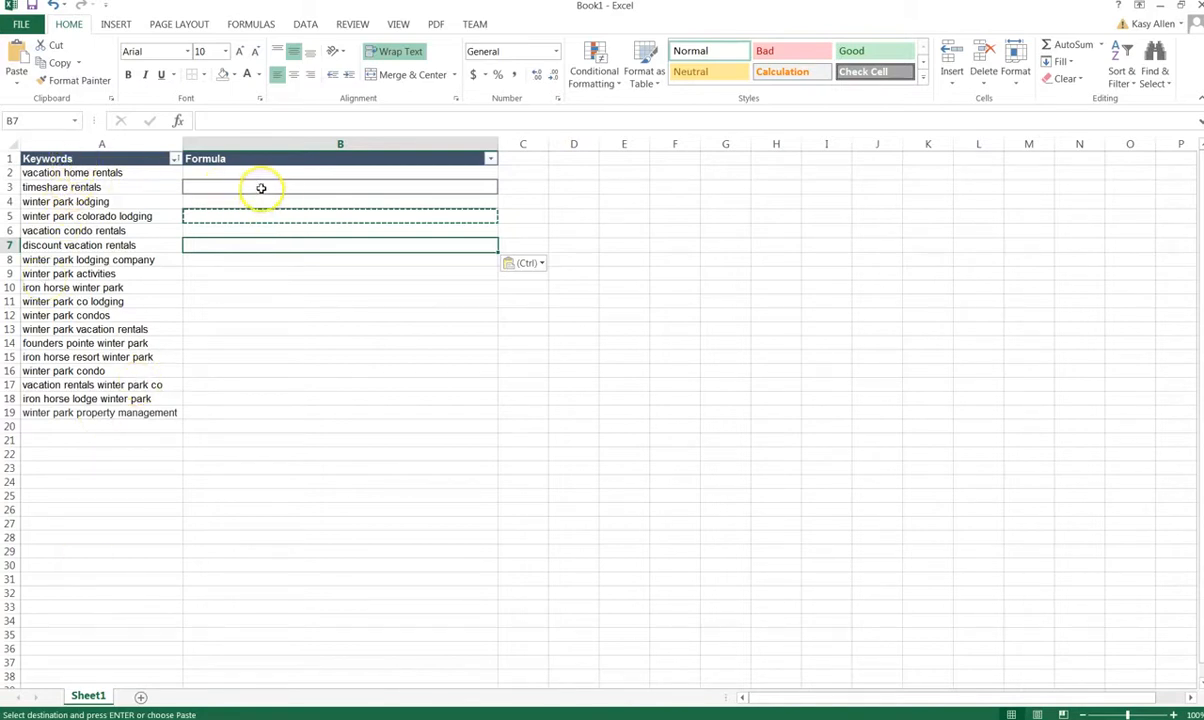
Step: Enter =TRANSPOSE(A2:A19) in B3, evaluate it, and wrap the array in CONCATENATE
left_click(260, 188)
type("=")
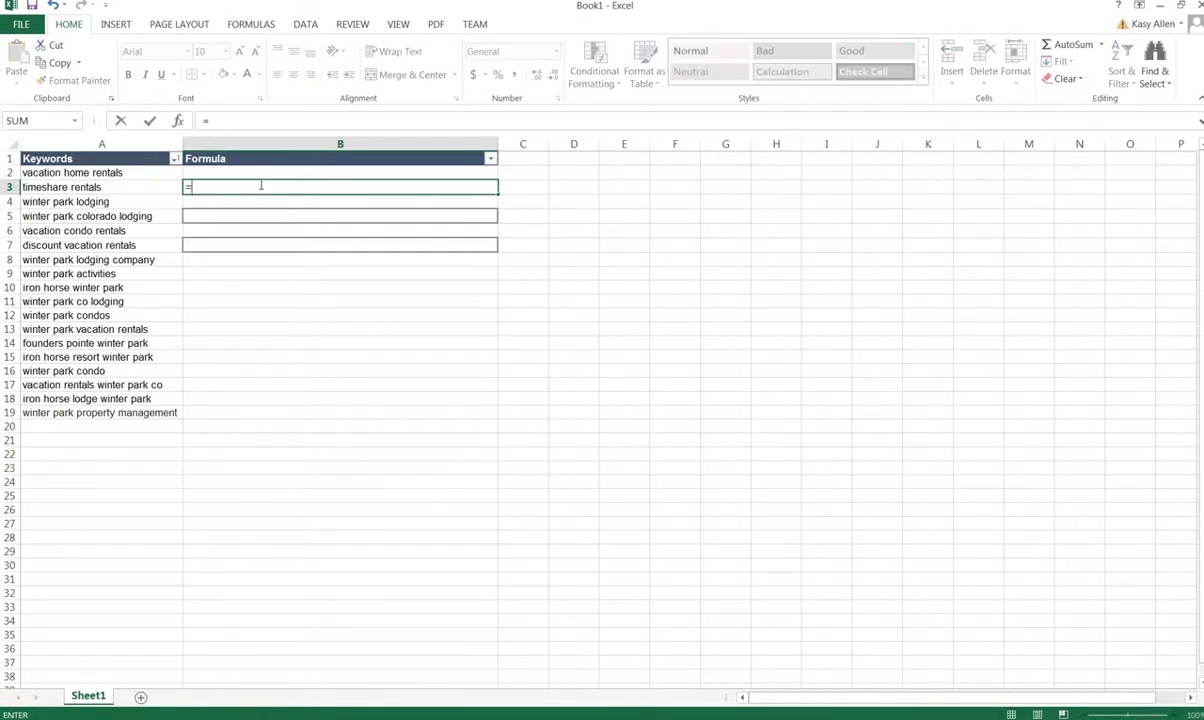
type("TRANSPOSE(A2:A13")
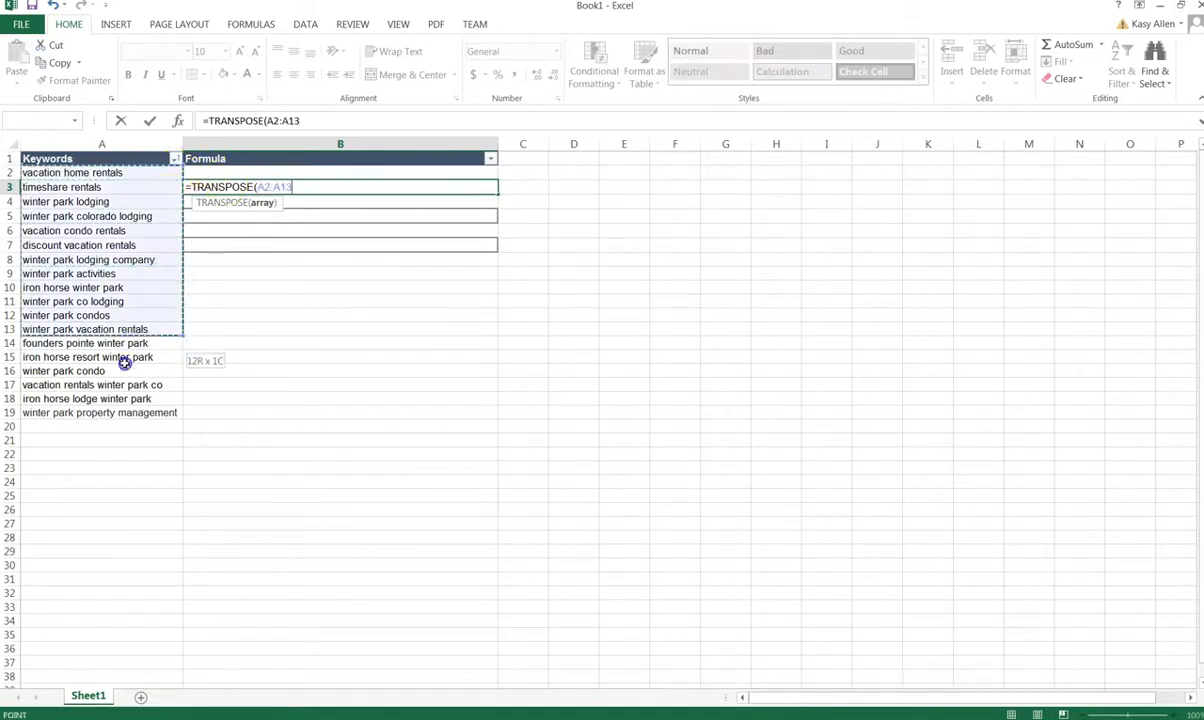
left_click_drag(124, 362, 120, 412)
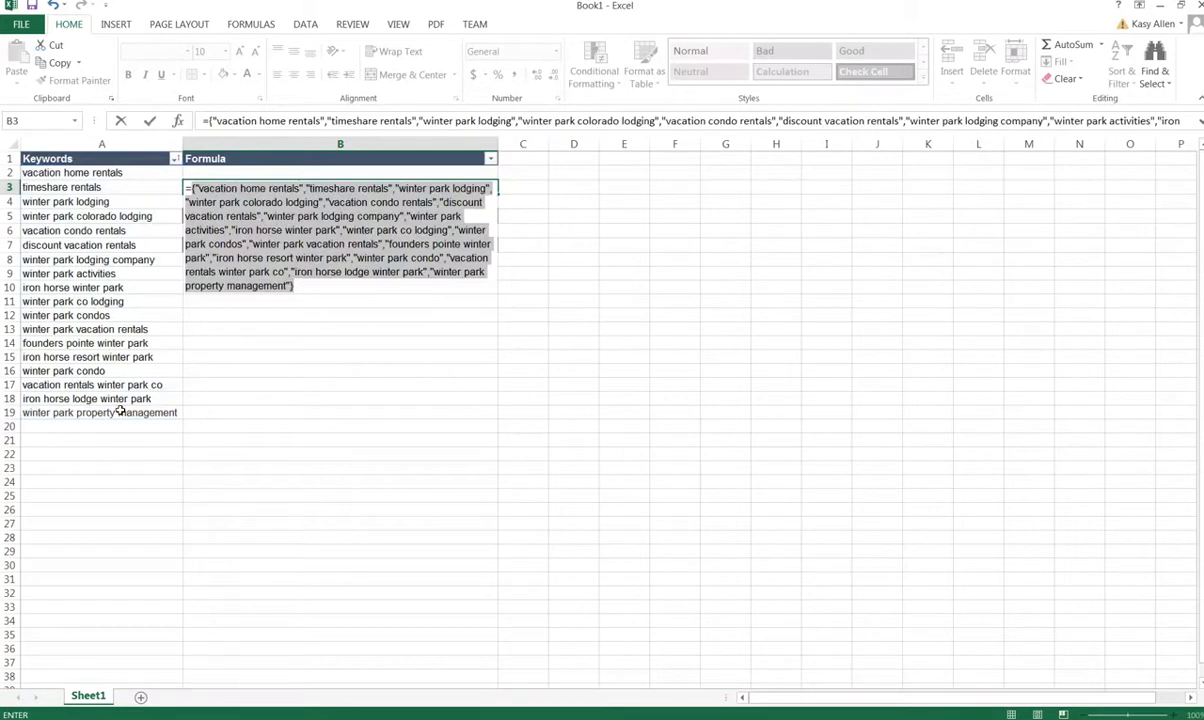
left_click(210, 122)
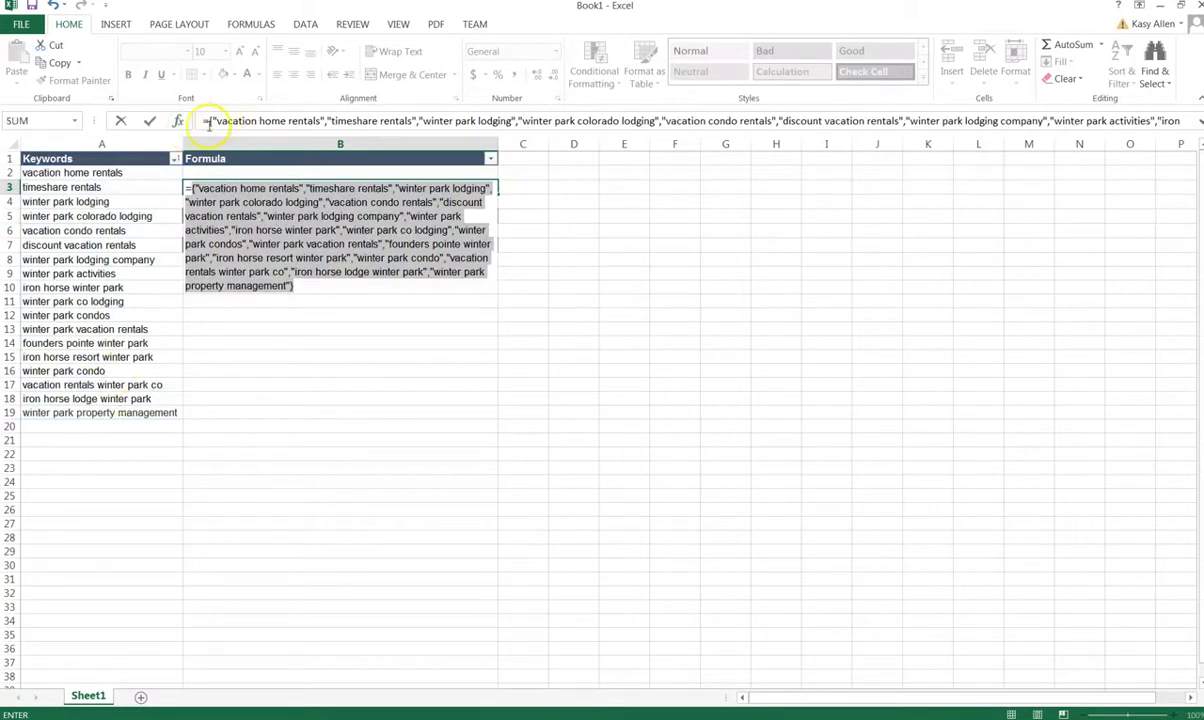
left_click(210, 122)
type("CONCATENATE(")
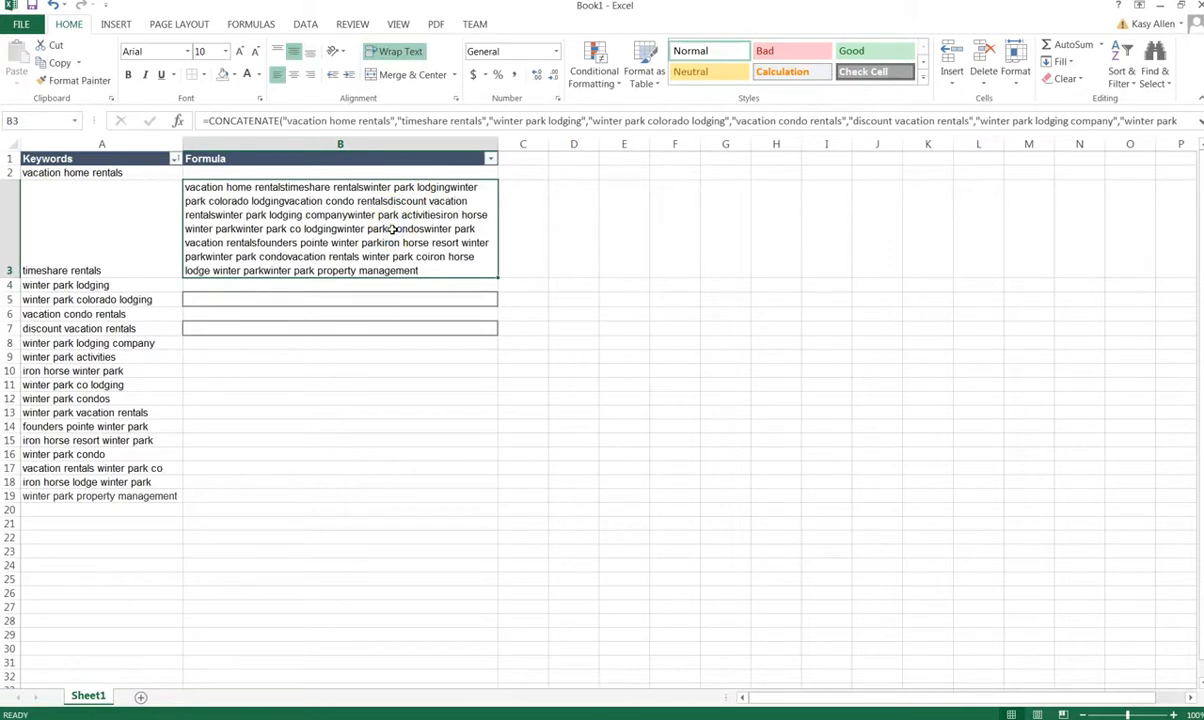
mouse_move(392, 228)
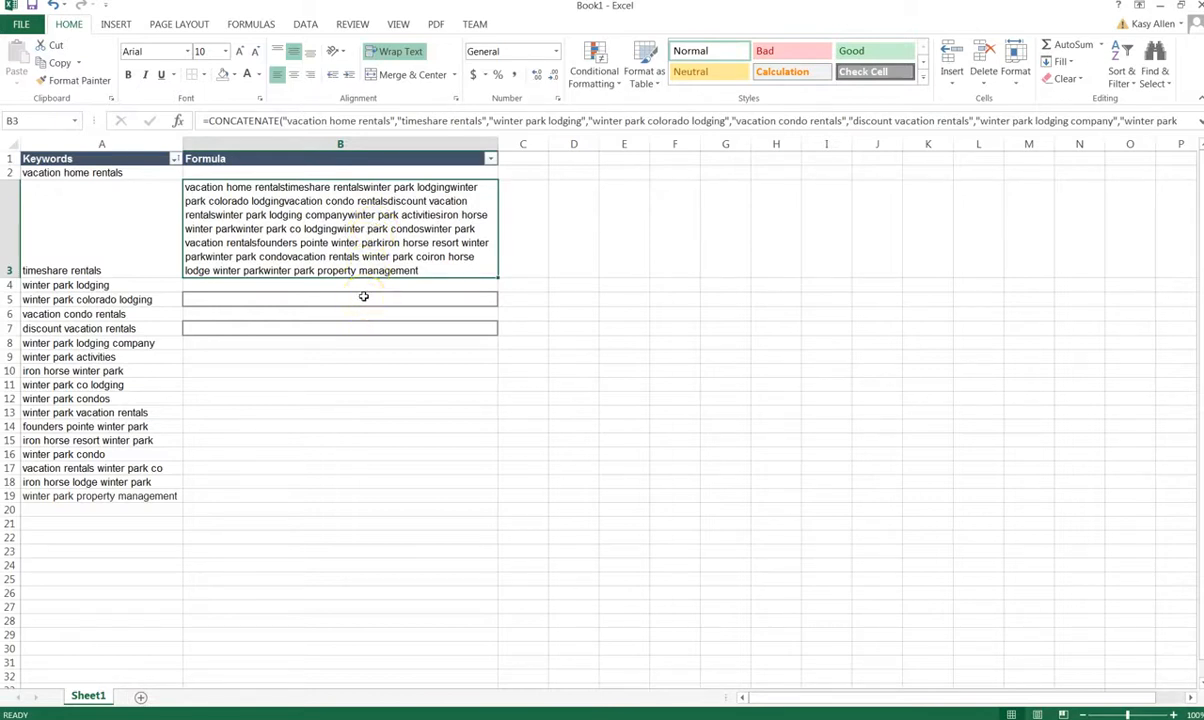
Step: Enter =TRANSPOSE(A2:A19)&", " in B5 to append comma-space to each keyword
left_click(340, 300)
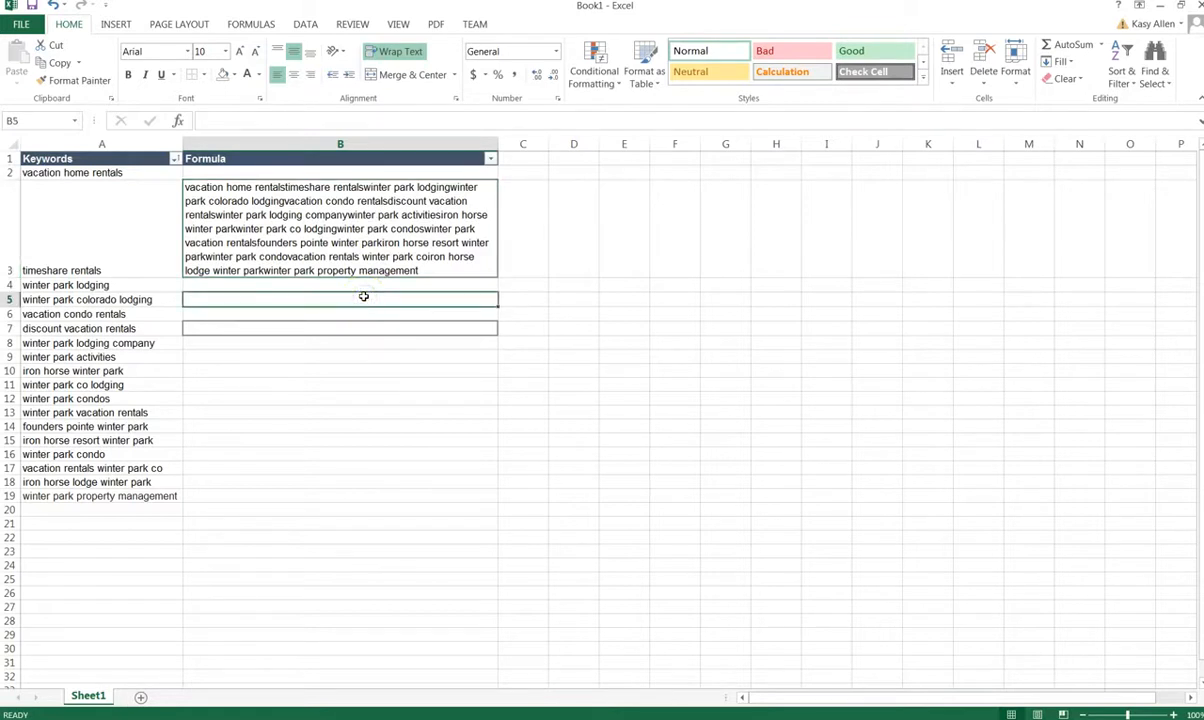
type("=")
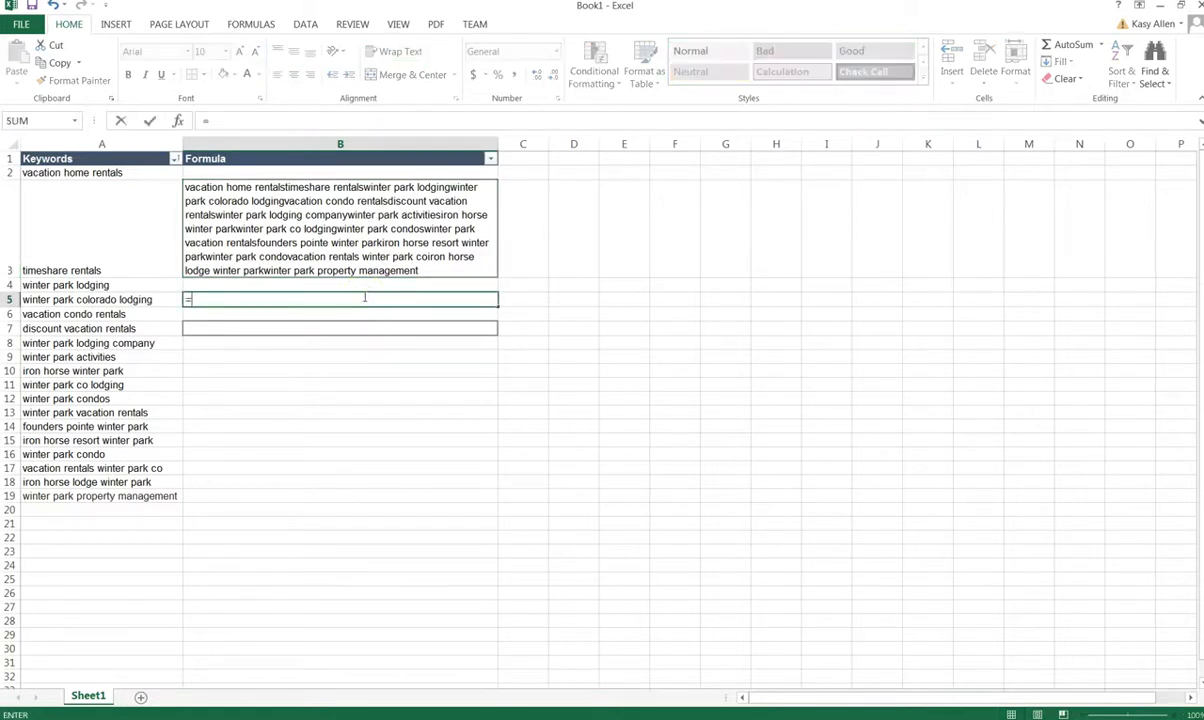
type("TRANSPOSE(")
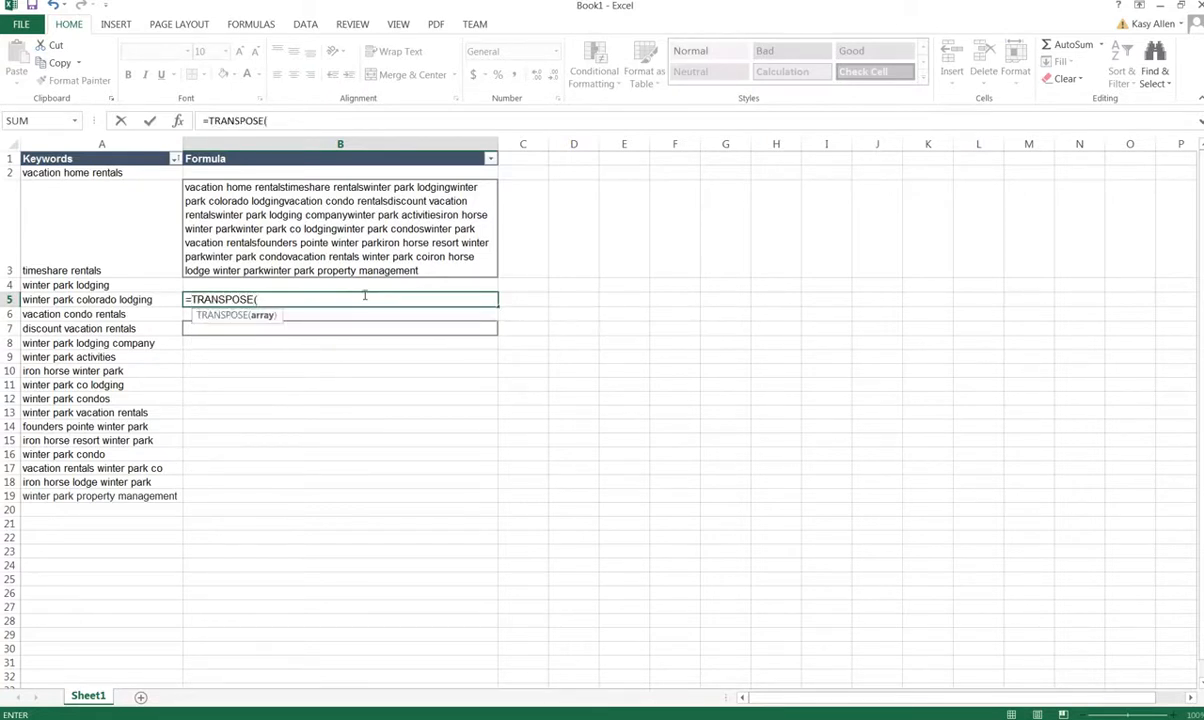
left_click(100, 172)
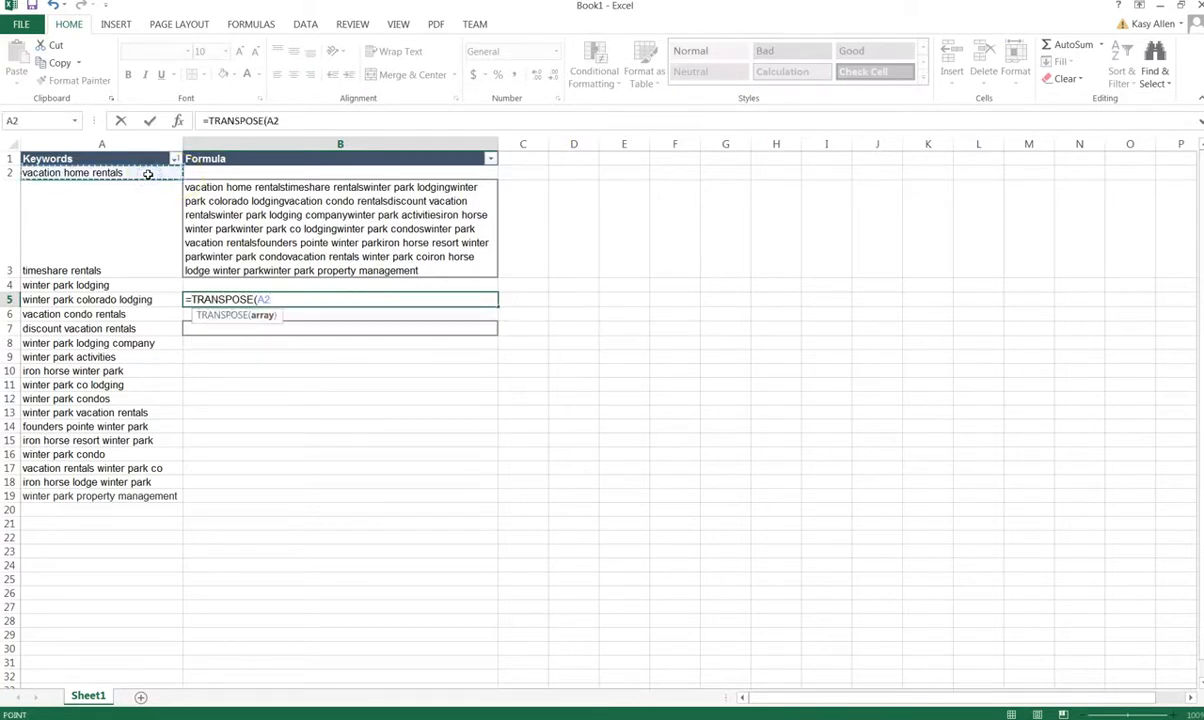
left_click_drag(100, 172, 100, 496)
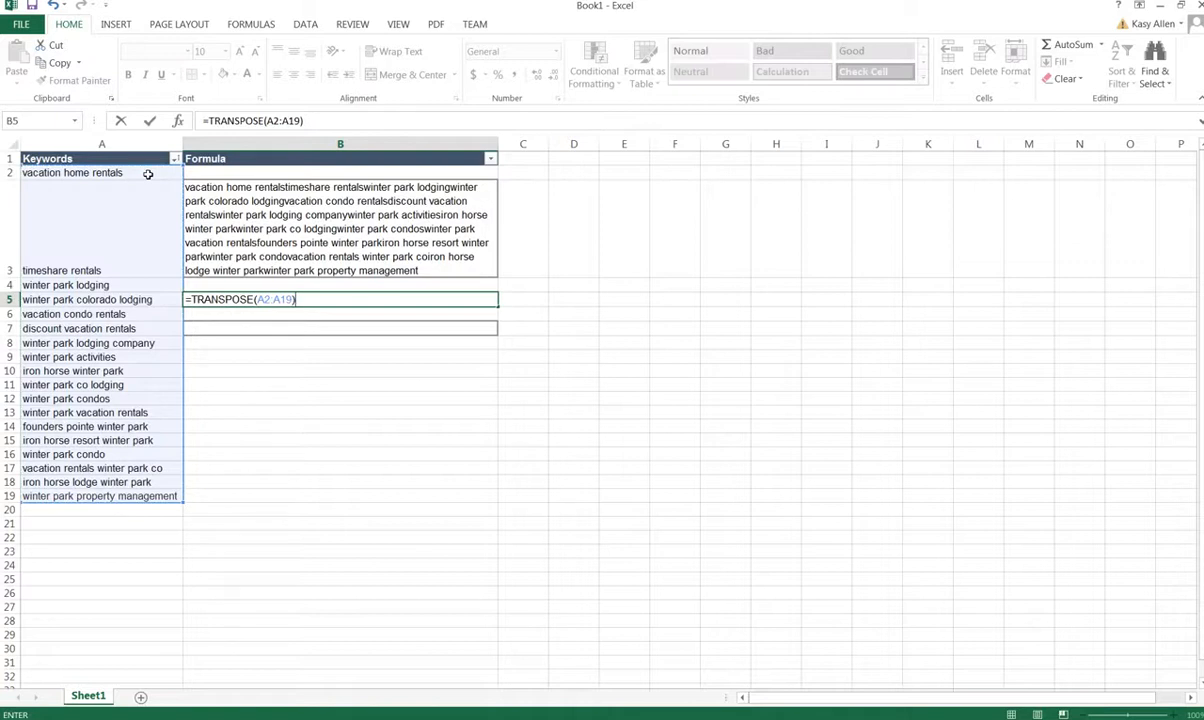
type("&")
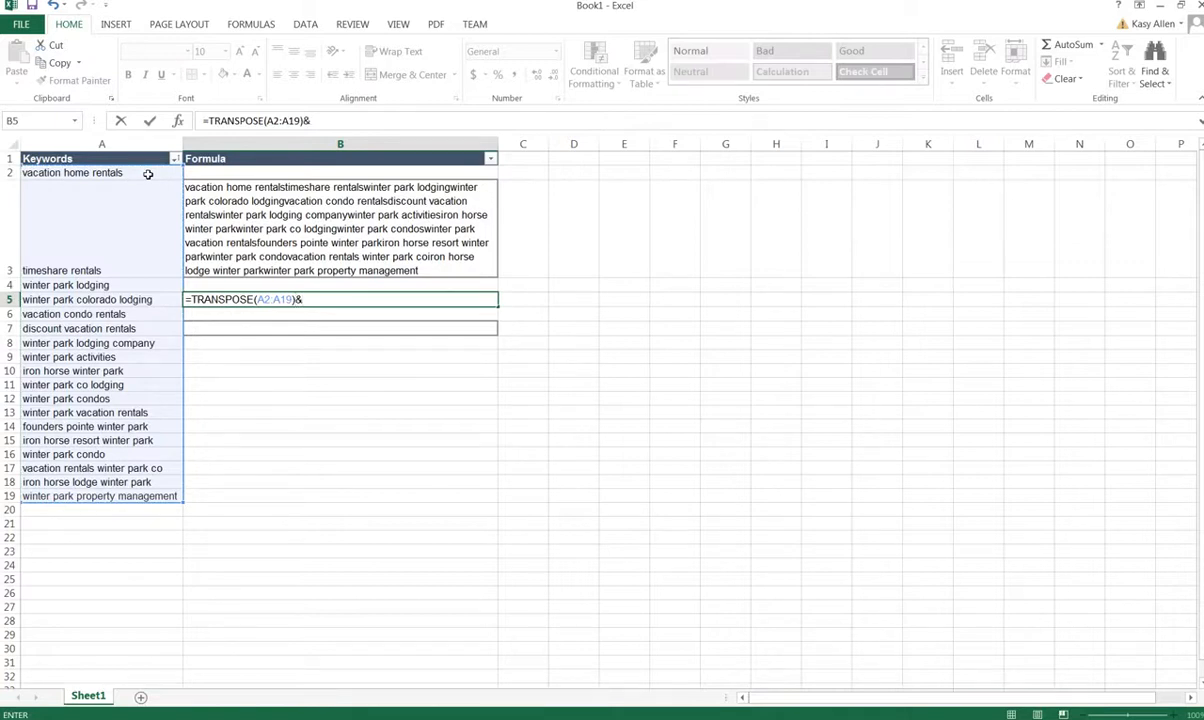
type("\"")
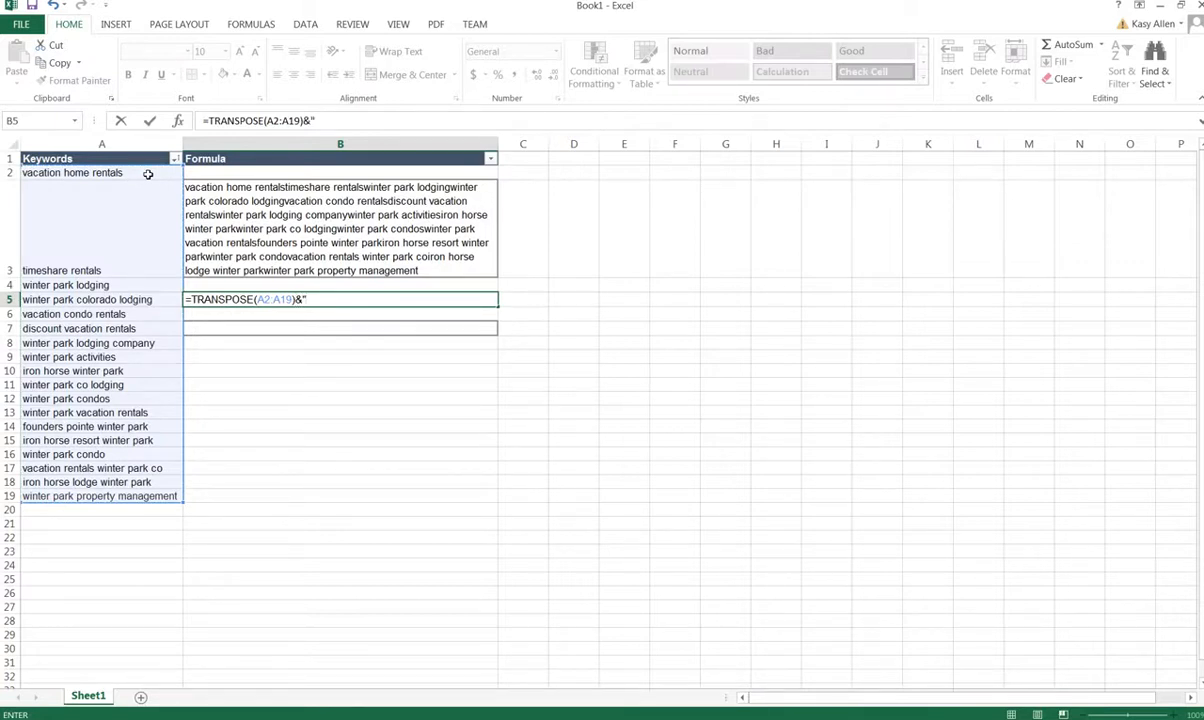
type(",")
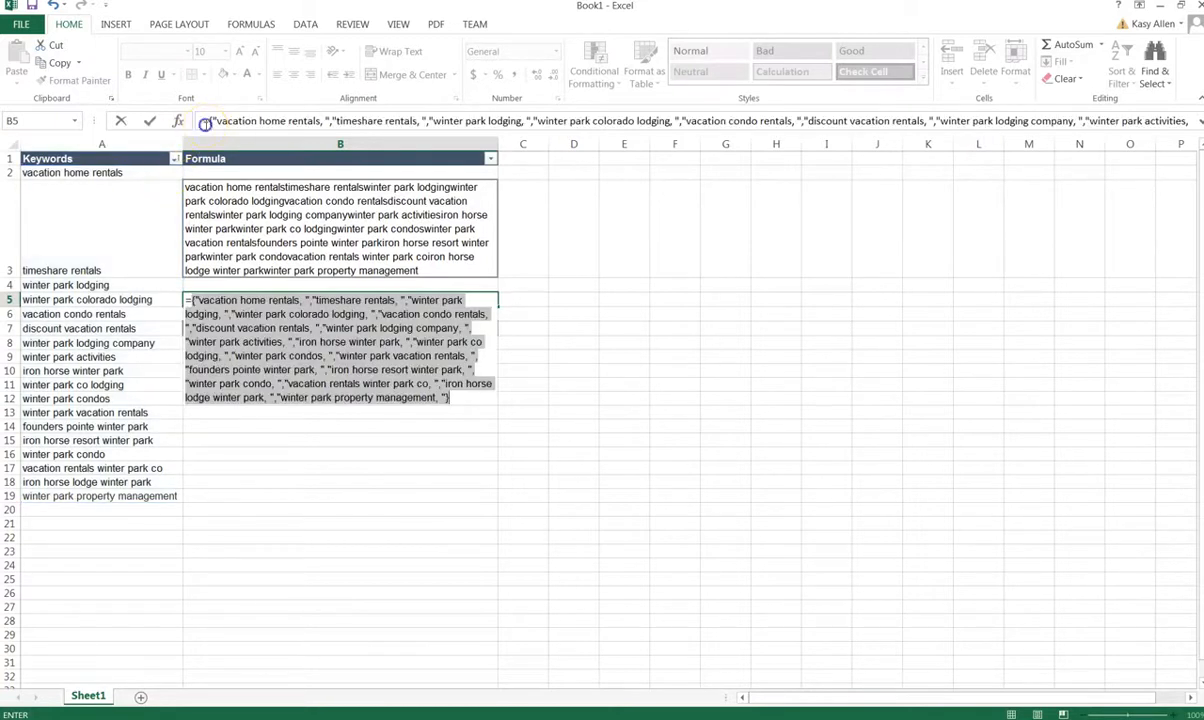
Step: Wrap the evaluated array in CONCATENATE and commit the comma-separated string in B5
type("CONCATENATE(")
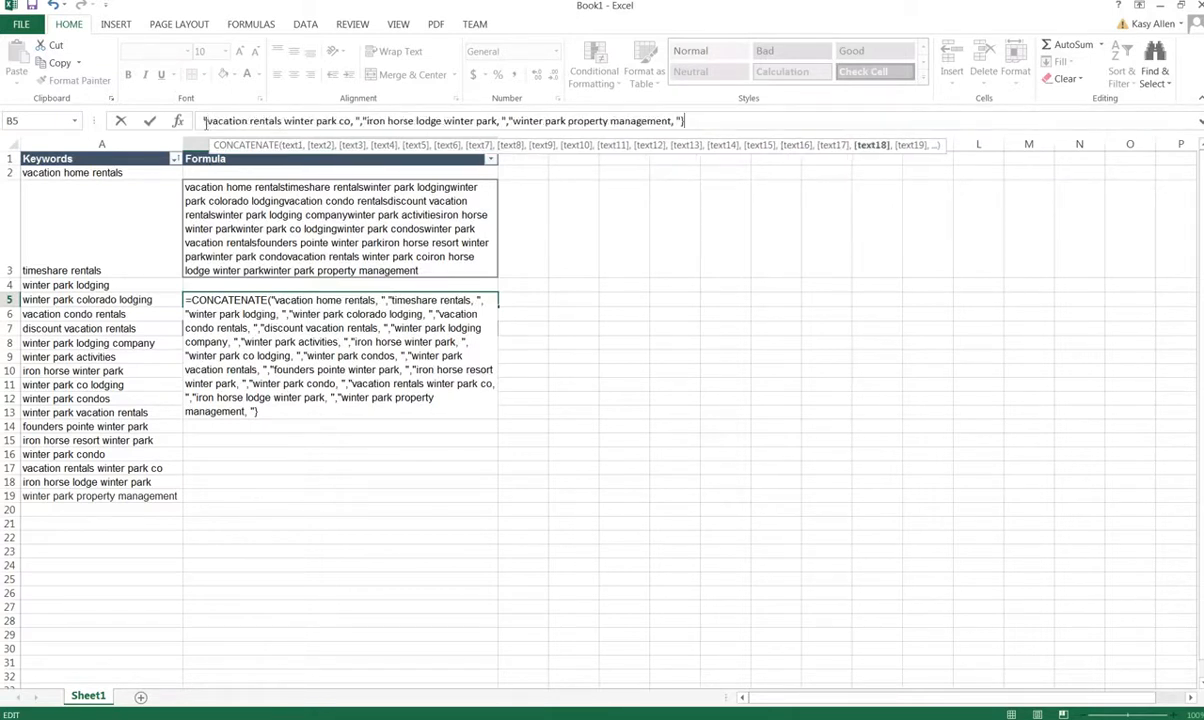
key("enter")
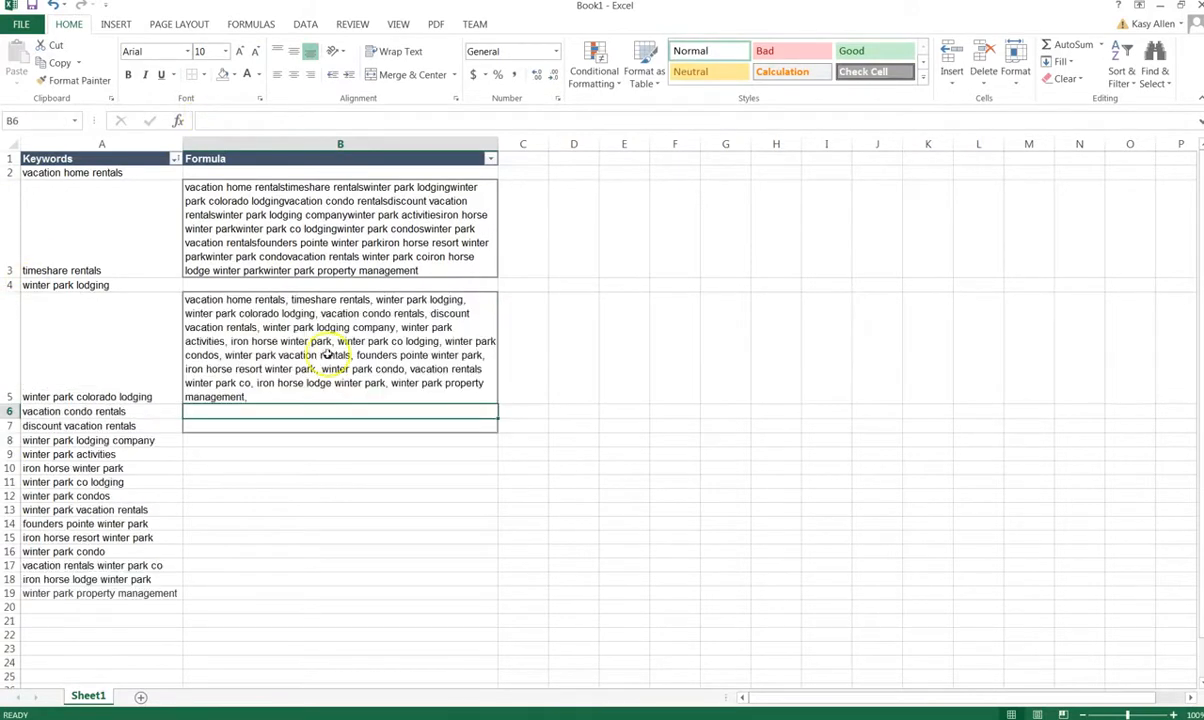
Step: Copy the comma-separated keywords cell B5
left_click(320, 340)
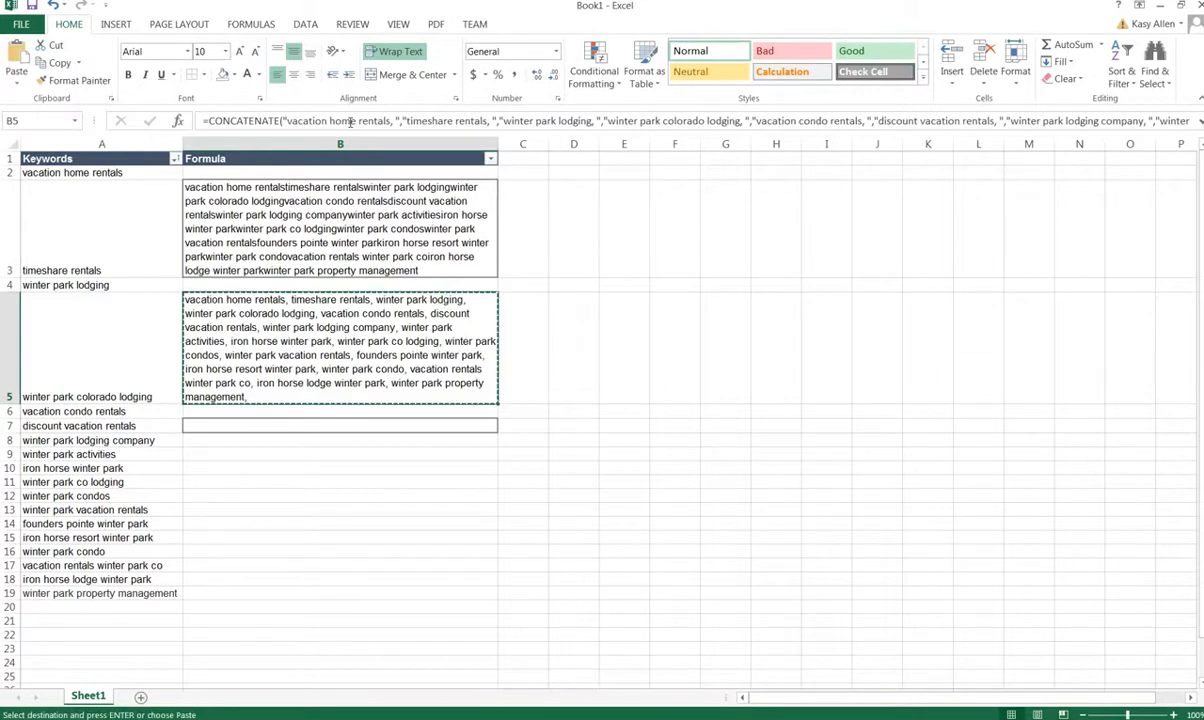
Step: Paste the keyword string into B7 as plain values
left_click(340, 424)
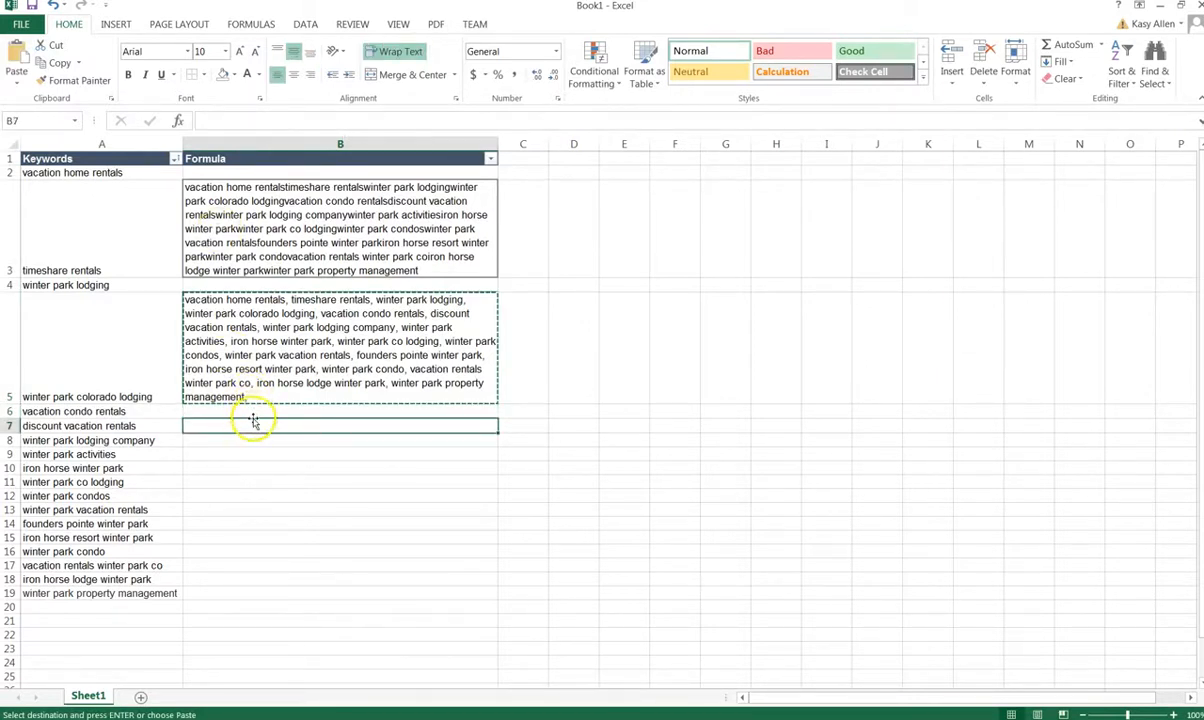
right_click(252, 424)
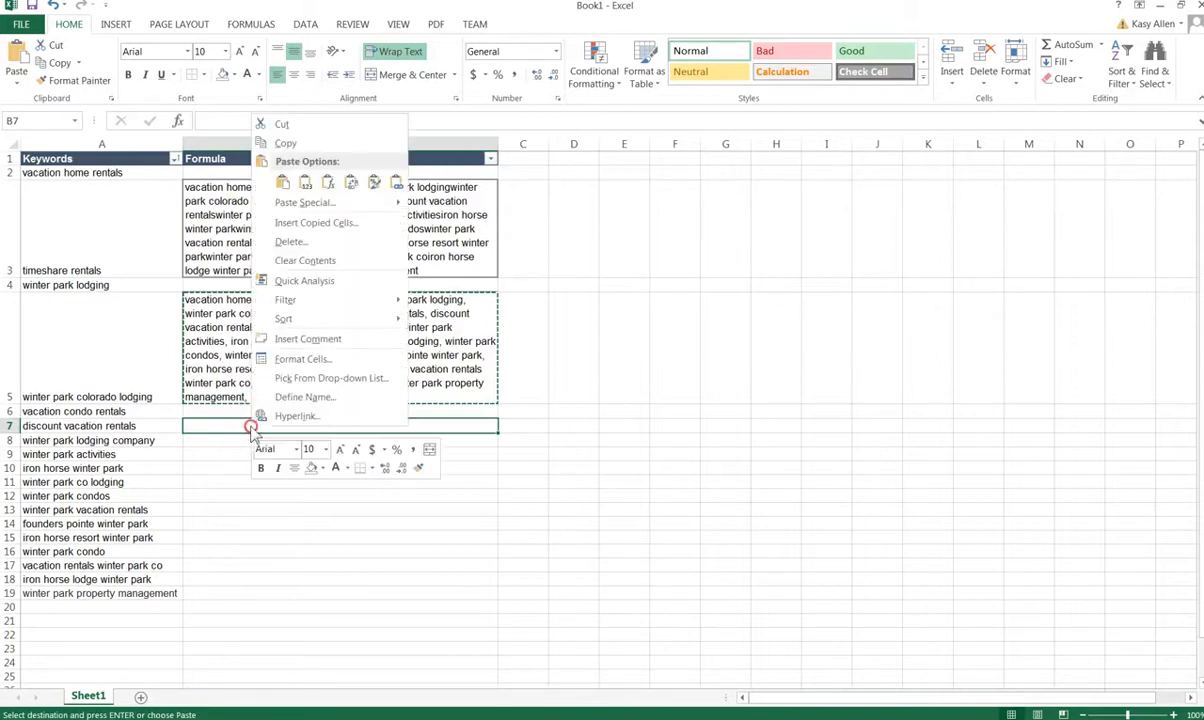
left_click(306, 182)
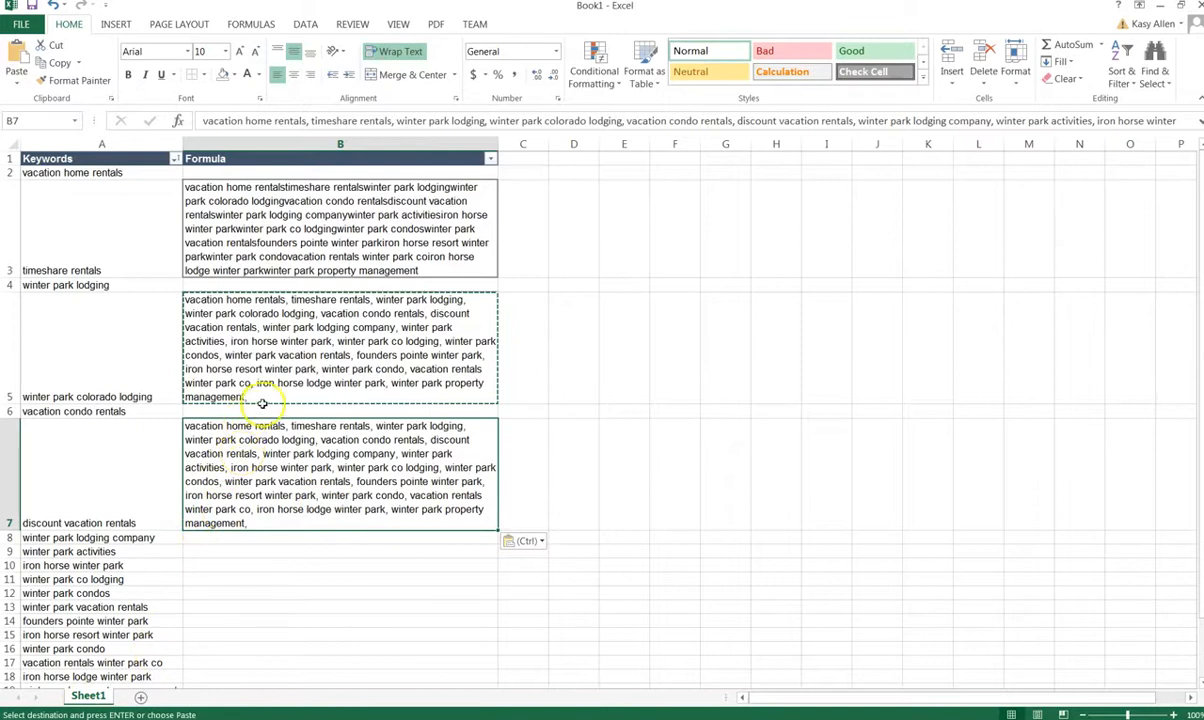
mouse_move(162, 388)
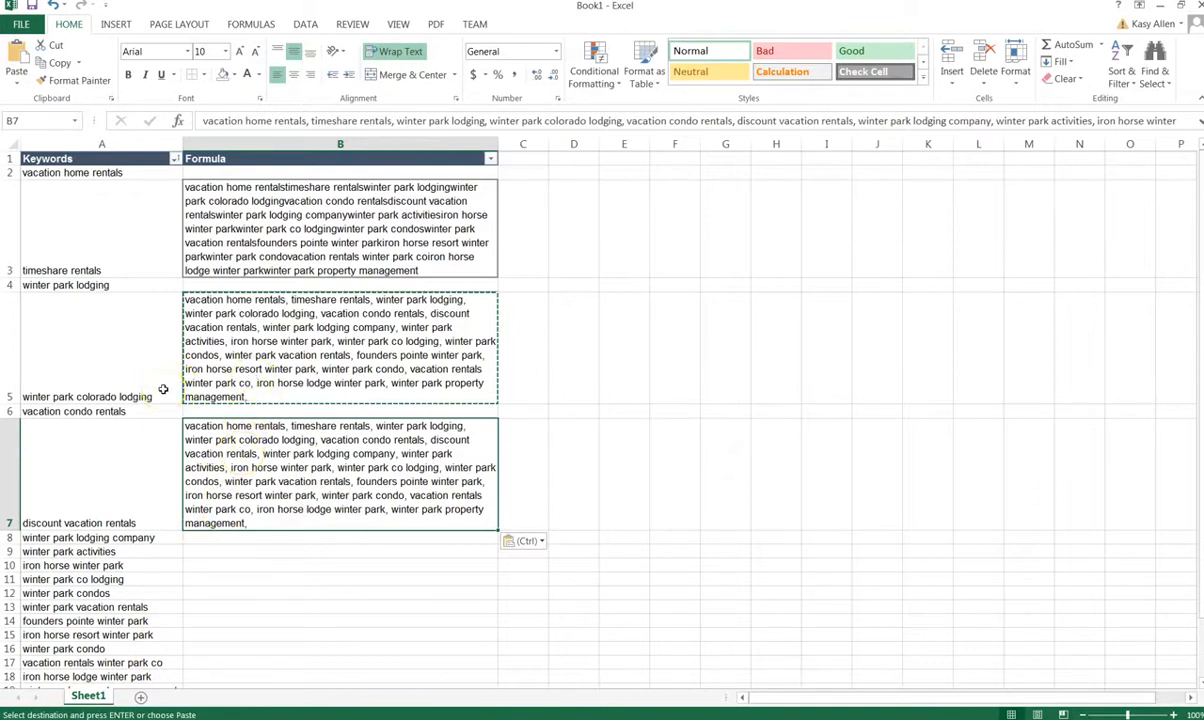